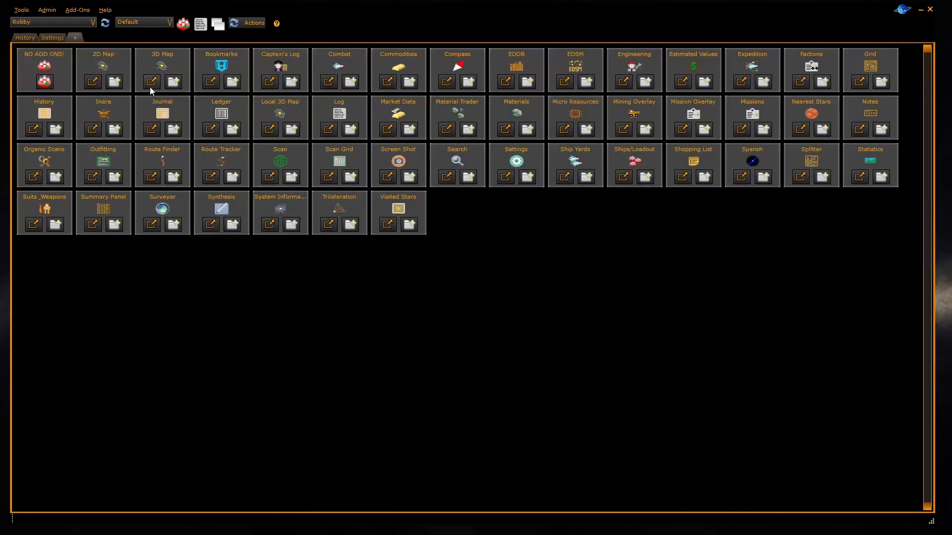
mouse_move(151, 82)
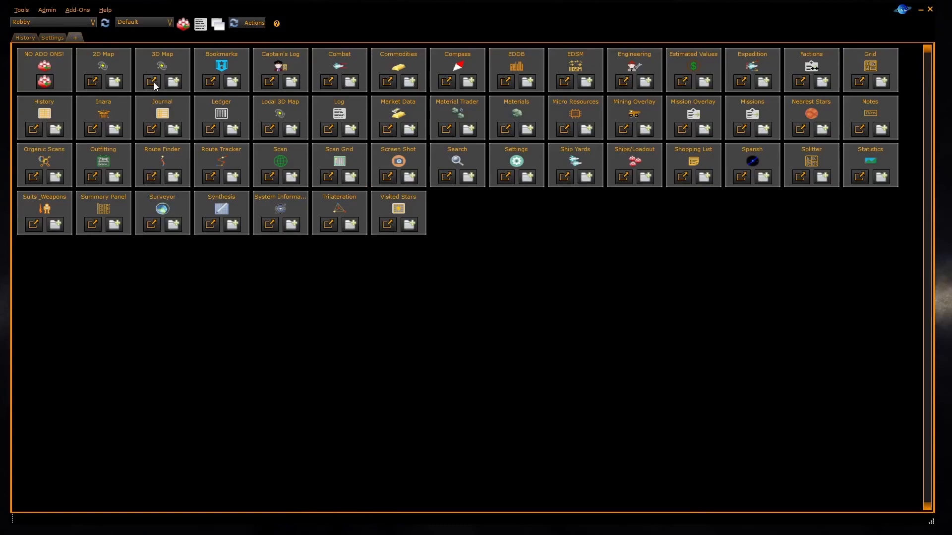
mouse_move(175, 82)
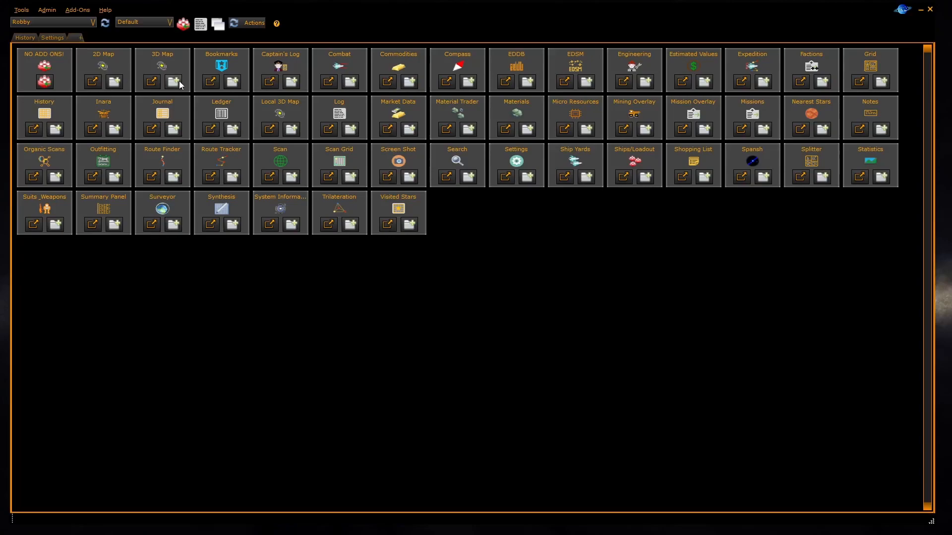
- Open the 3D galaxy map as a new tab, glance at History, then return to it
left_click(151, 81)
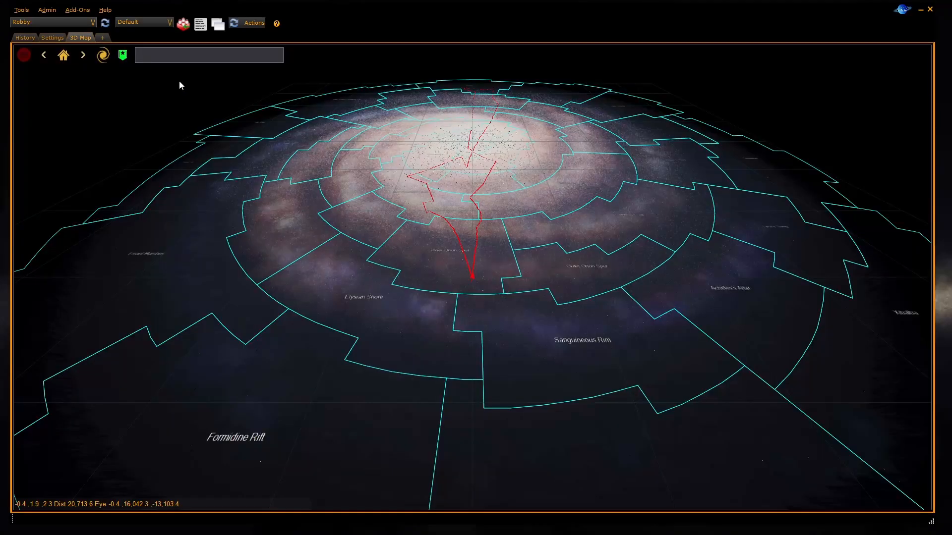
left_click(102, 38)
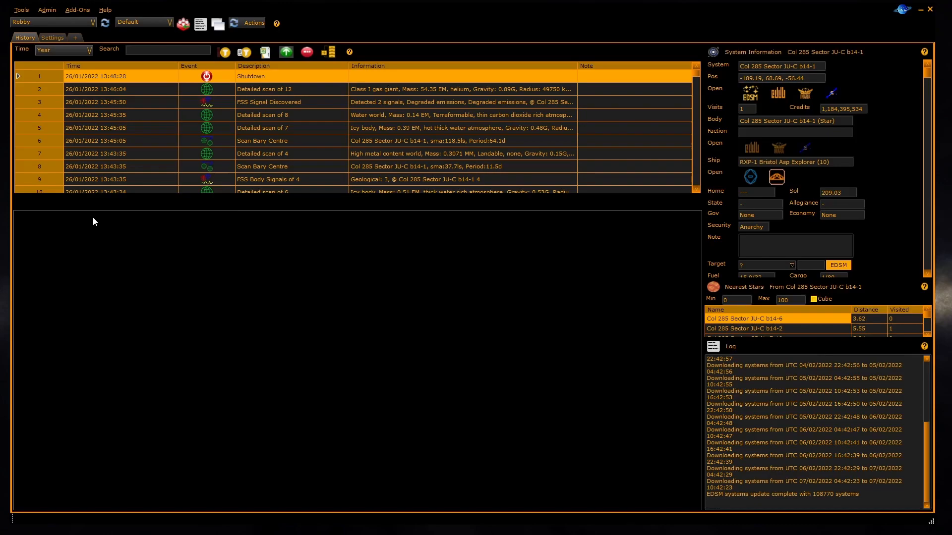
left_click(53, 38)
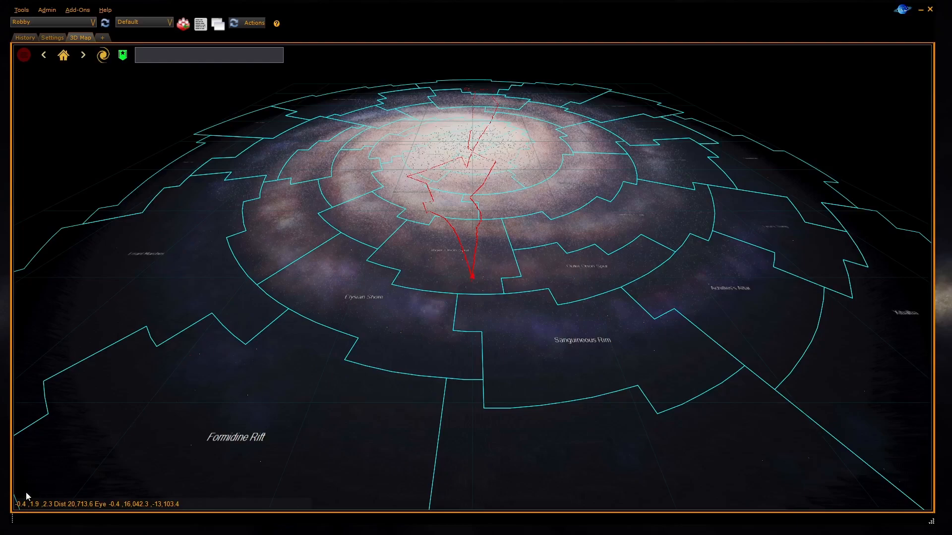
mouse_move(53, 508)
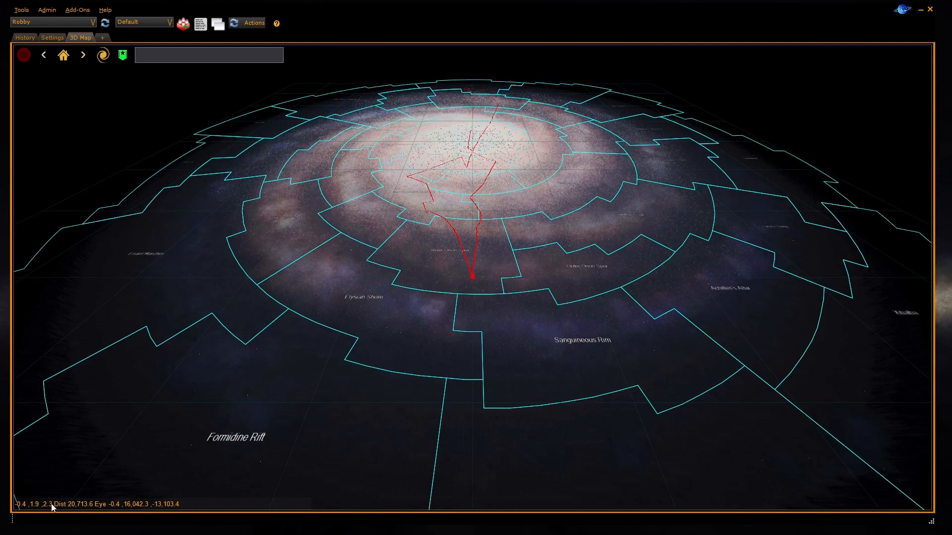
mouse_move(148, 509)
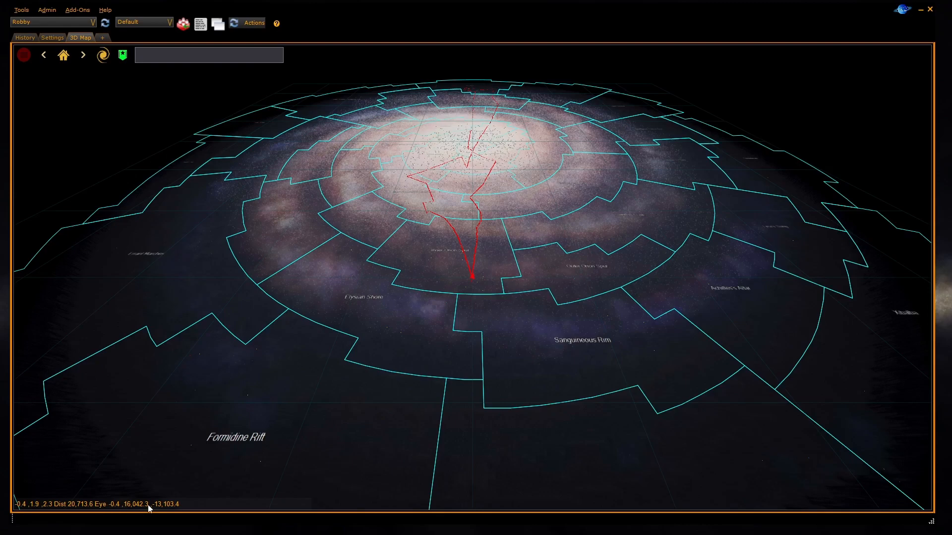
mouse_move(178, 507)
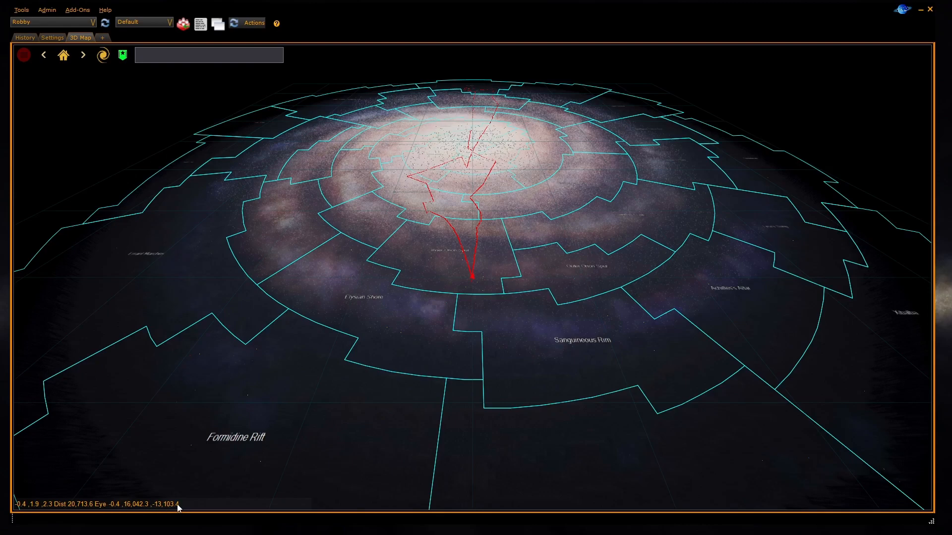
mouse_move(79, 504)
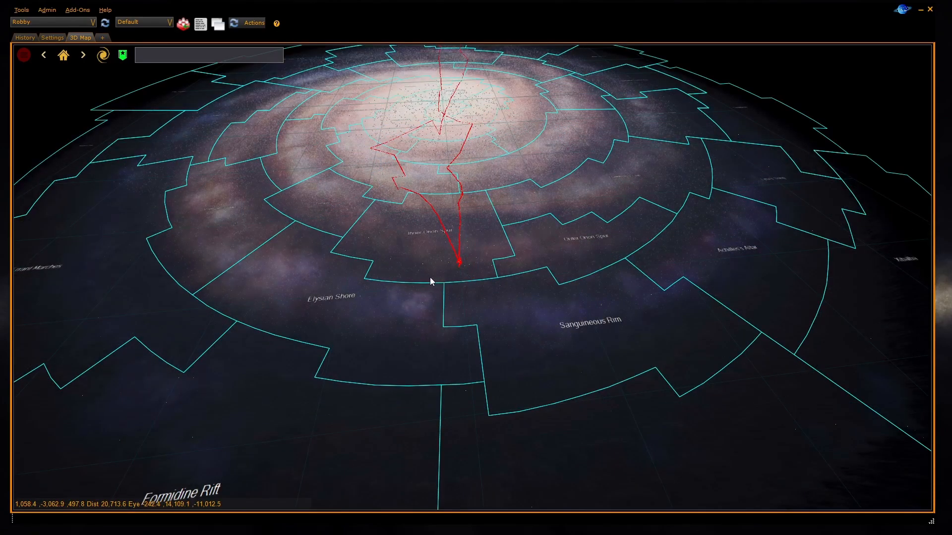
- Pan and tilt the map onto the route cluster around Plaa Aescs LV-L c21-24
left_click_drag(430, 281, 349, 275)
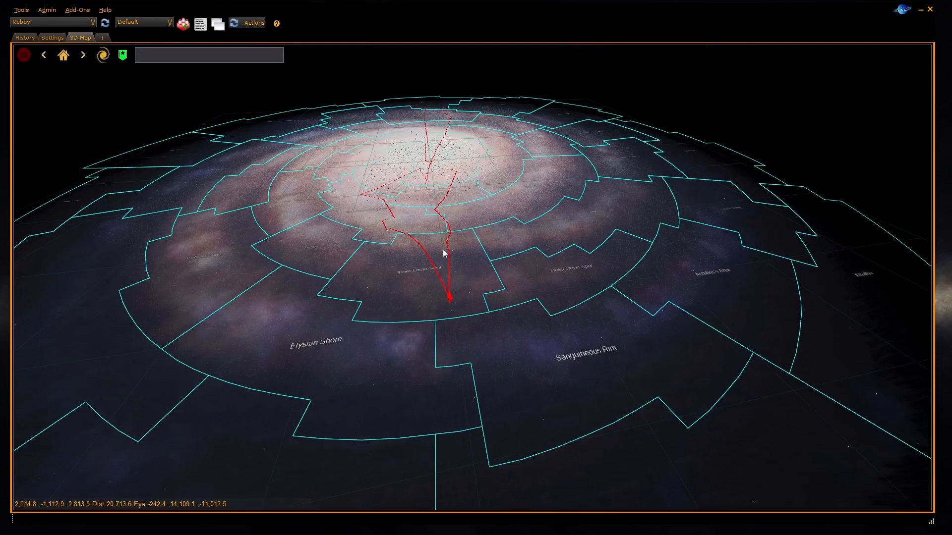
left_click_drag(443, 255, 446, 282)
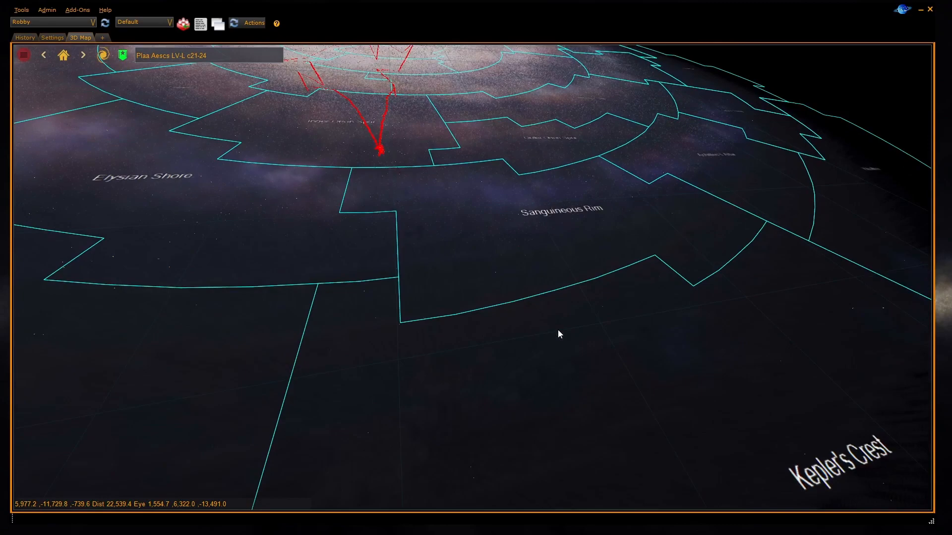
mouse_move(520, 327)
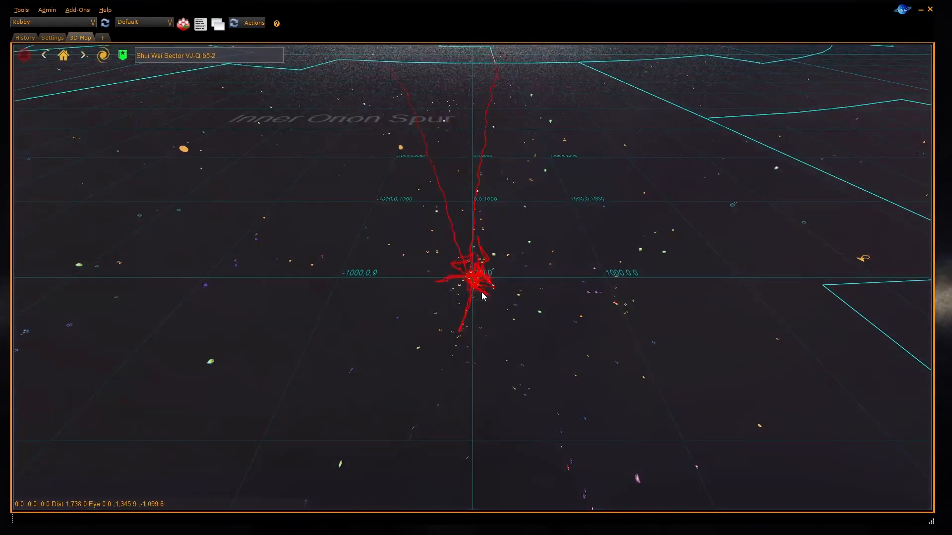
- Zoom in close on Col 285 Sector JU-C b14-1 and its dense route web
scroll("down", 3)
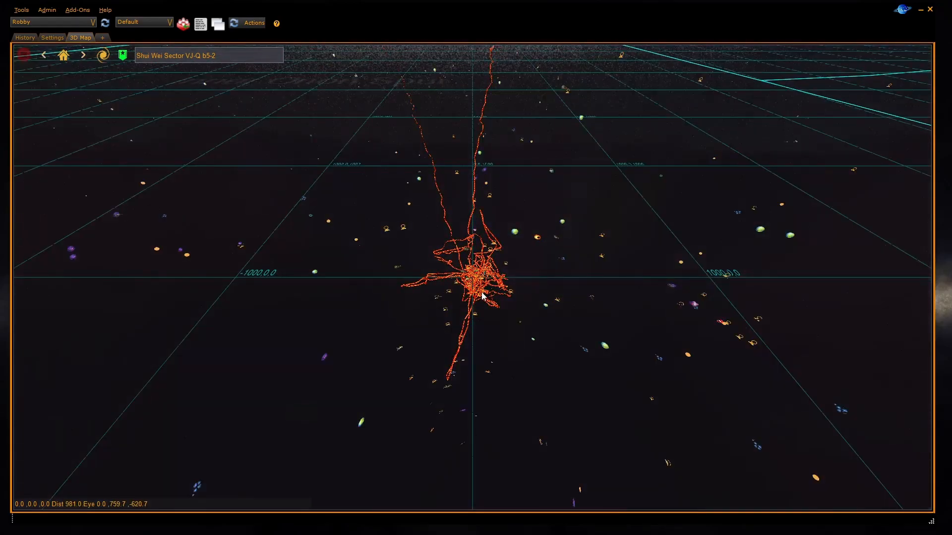
scroll("down", 3)
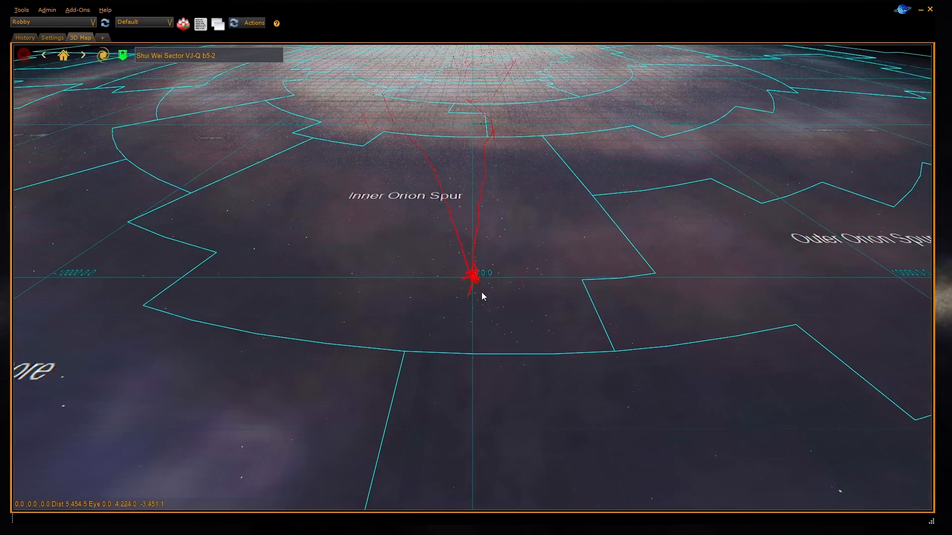
scroll("down", 3)
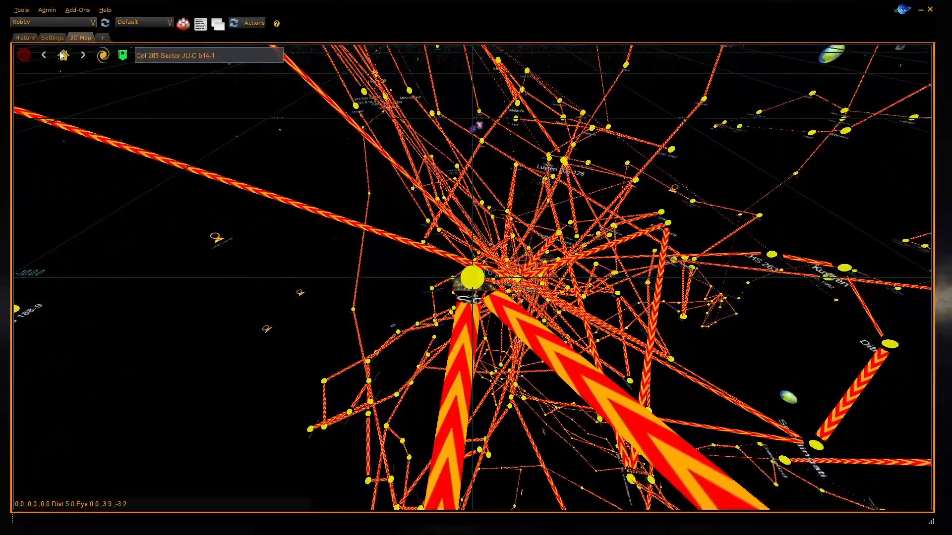
- Step back to an earlier visited system, then forward to the next one
left_click(62, 54)
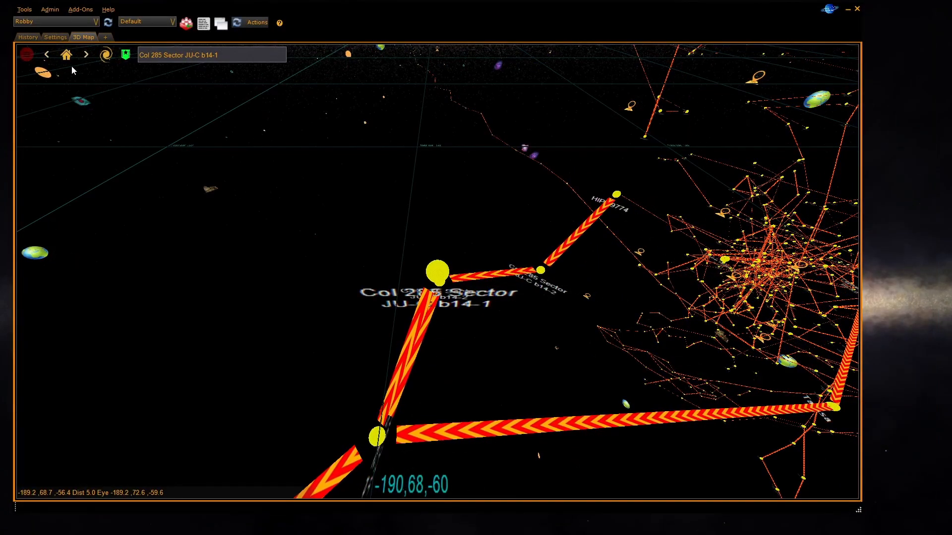
mouse_move(46, 54)
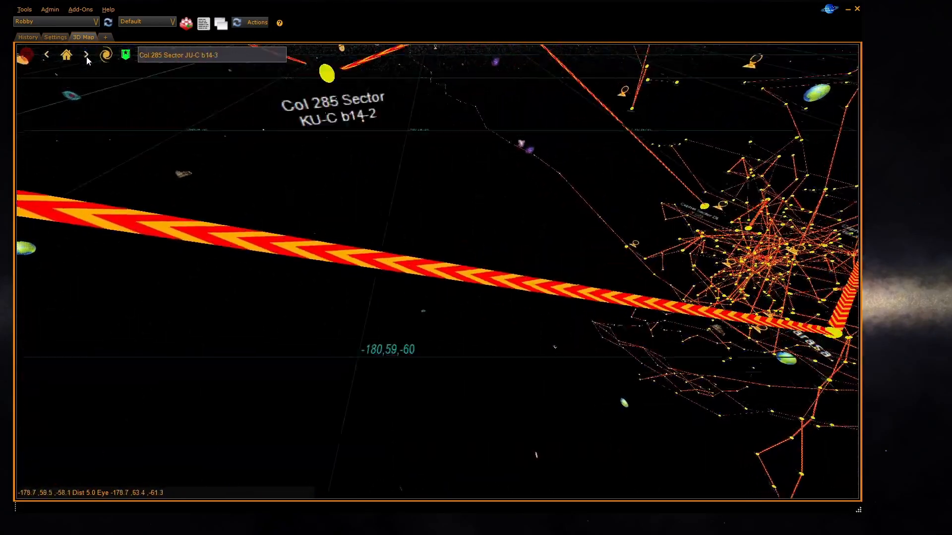
left_click(86, 54)
type("Col 28")
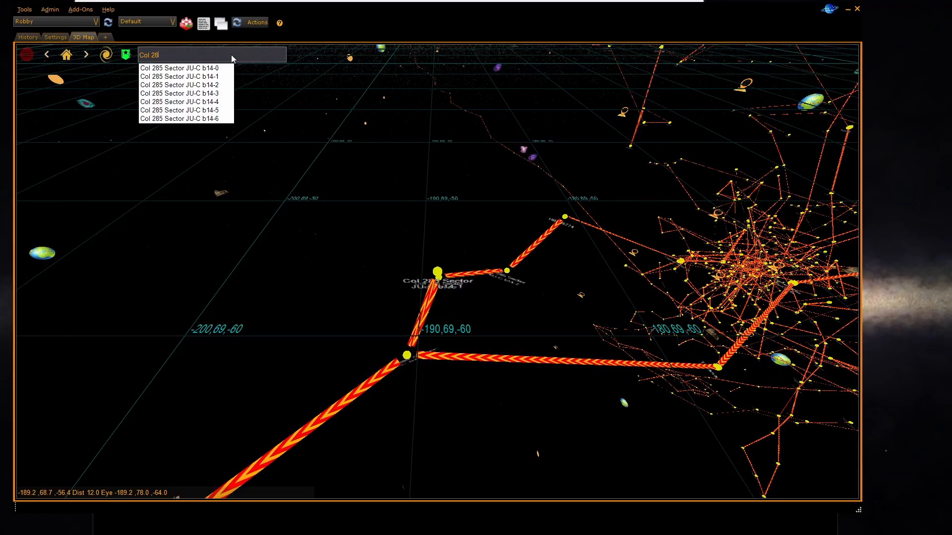
- Enter 'Sol' in the map's system lookup, replacing the Col 28 search
type("Sol")
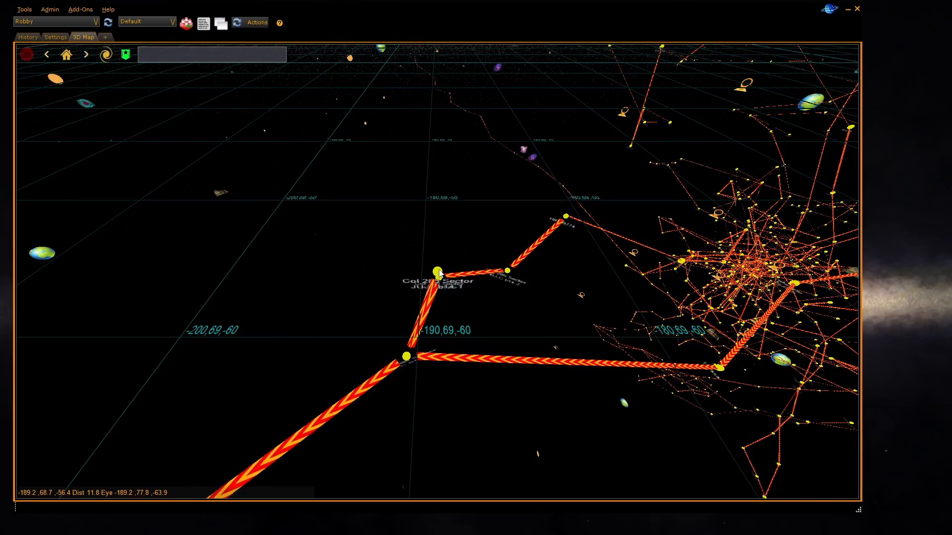
- Set Col 285 Sector JU-C b14-1 as current system from its star's context menu
right_click(436, 271)
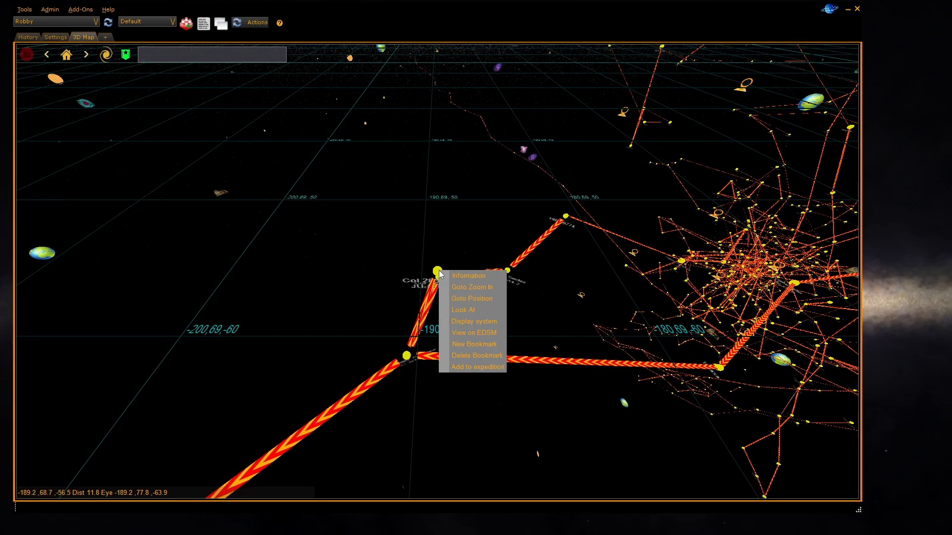
left_click(473, 286)
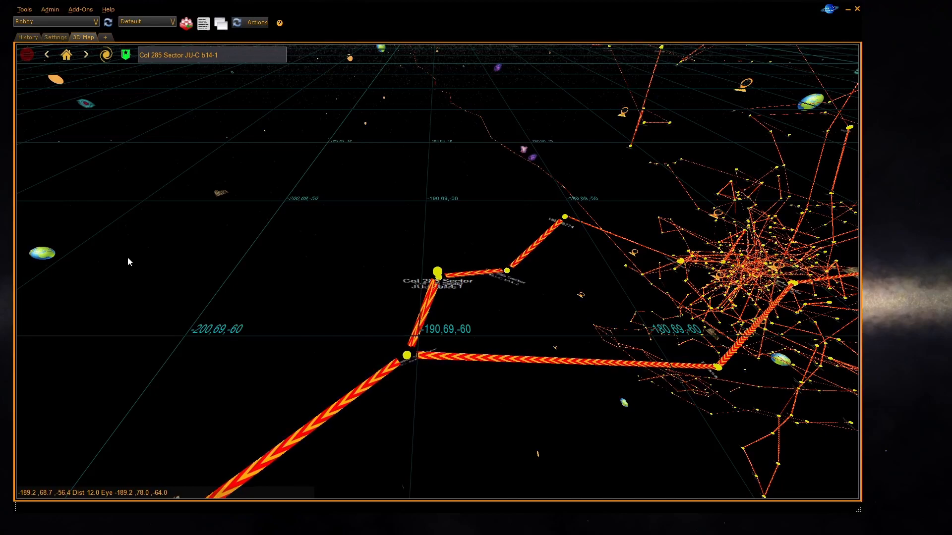
- Fly to HIP 104643 with Goto Zoom In and dismiss its details dialog
right_click(40, 253)
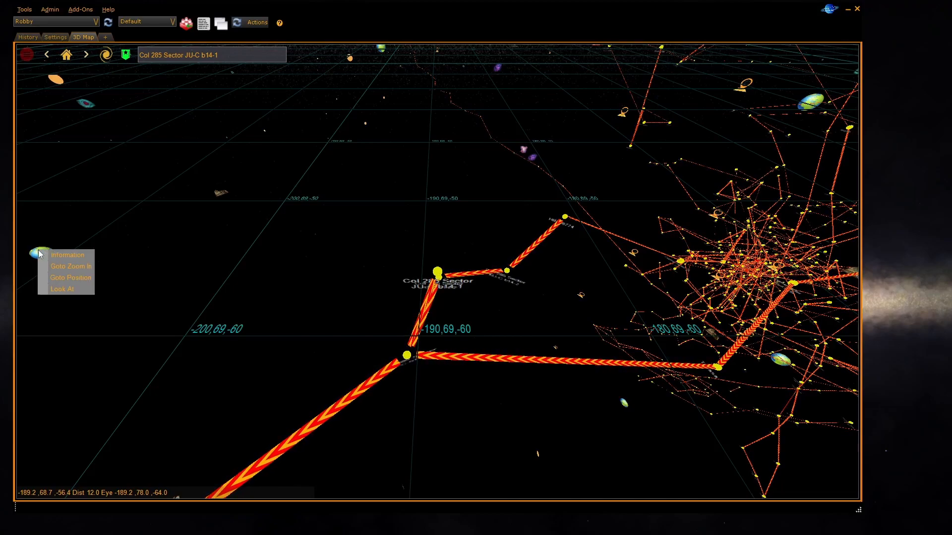
left_click(67, 254)
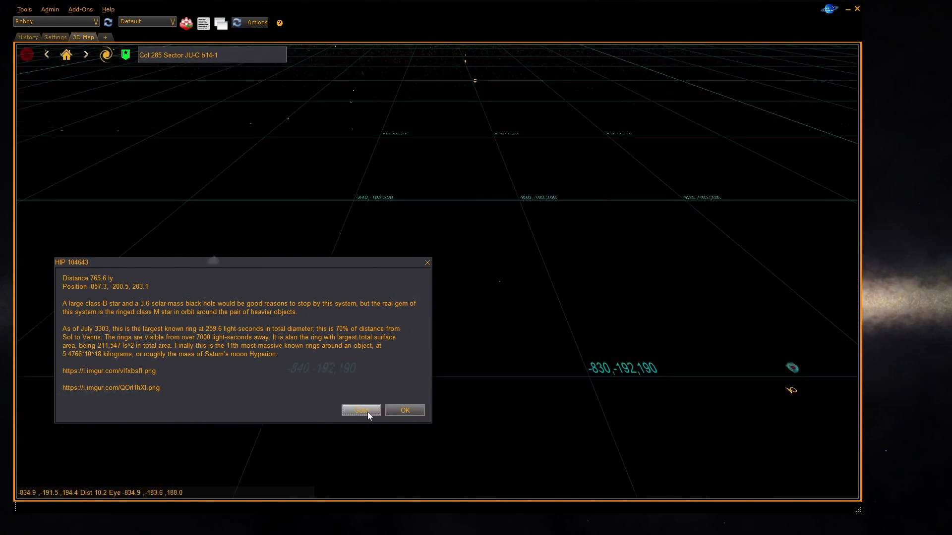
left_click(360, 410)
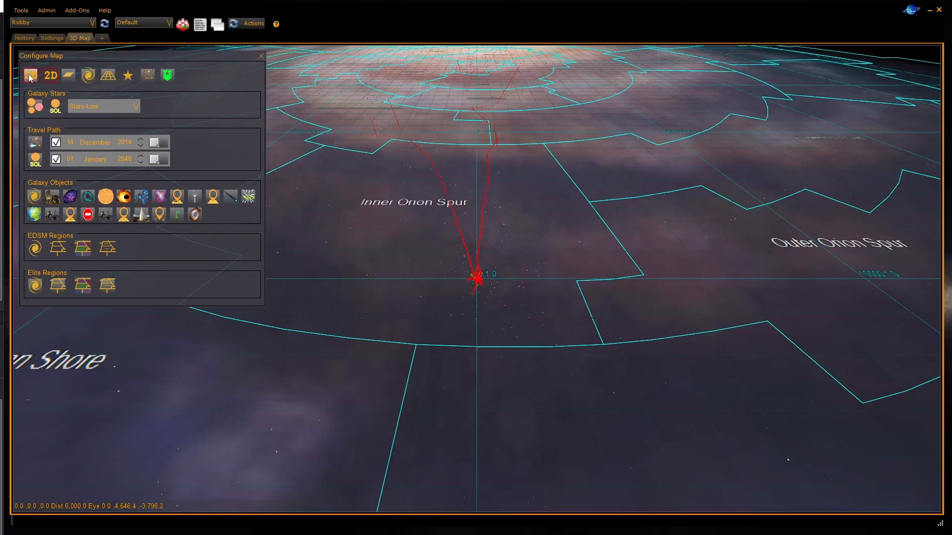
- Toggle the map between the flat top-down view and the 3D perspective view
left_click(31, 75)
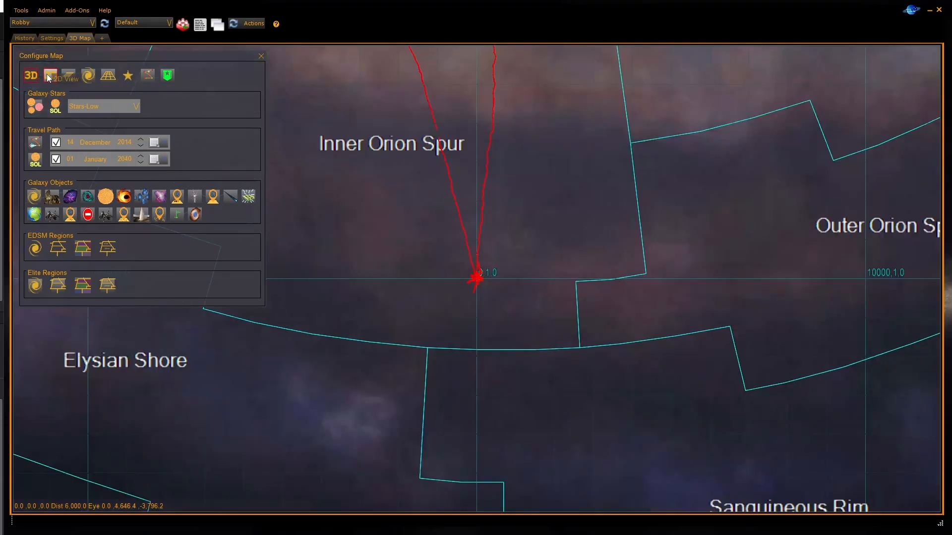
left_click(31, 75)
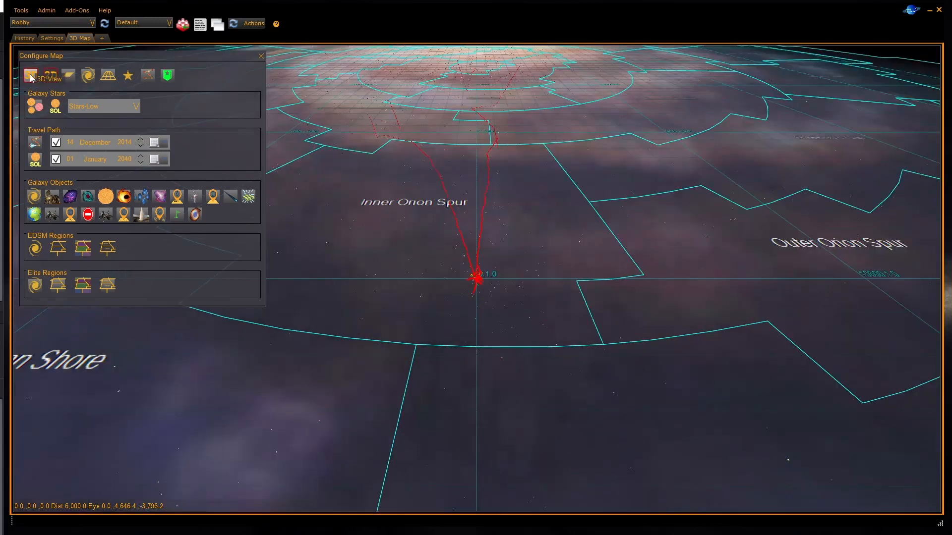
left_click(30, 75)
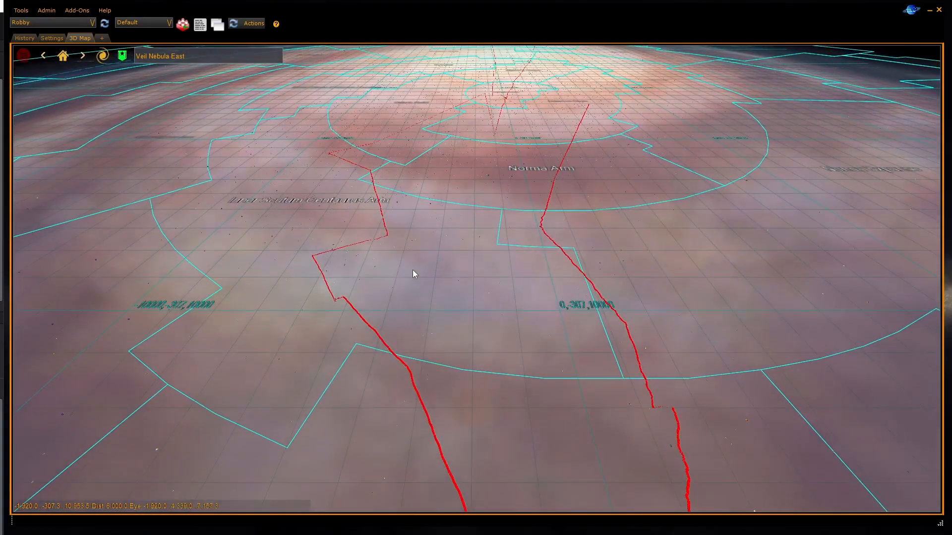
mouse_move(127, 142)
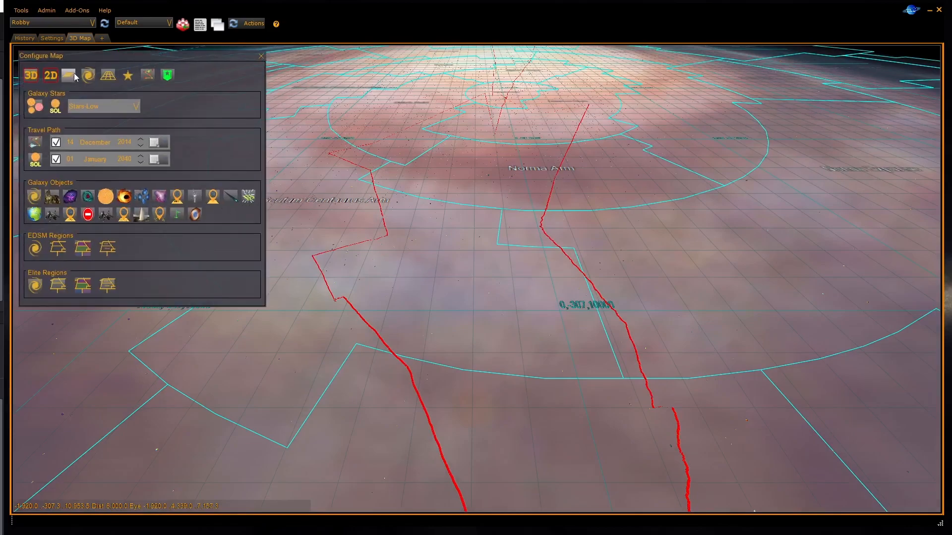
- Toggle the galaxy background image and turn on the coordinate grid
left_click(67, 75)
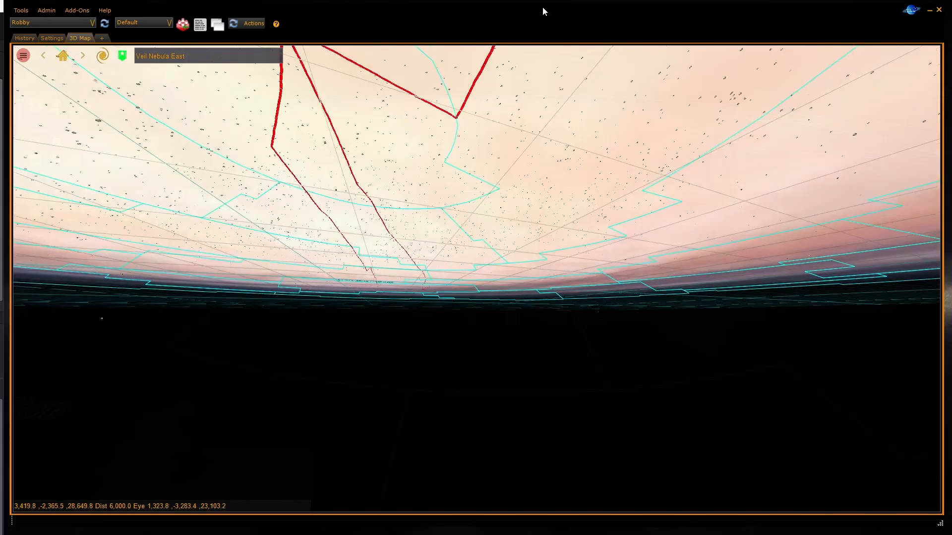
left_click(22, 55)
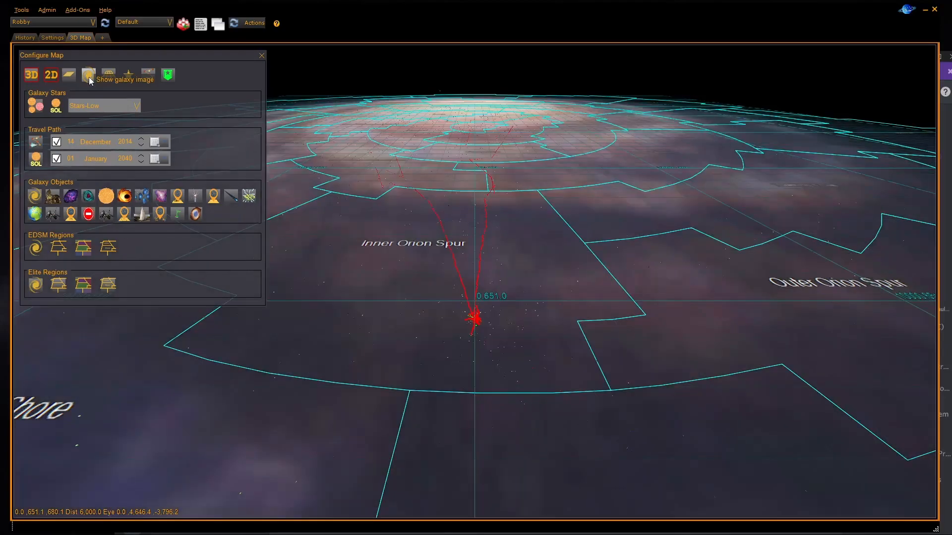
left_click(87, 74)
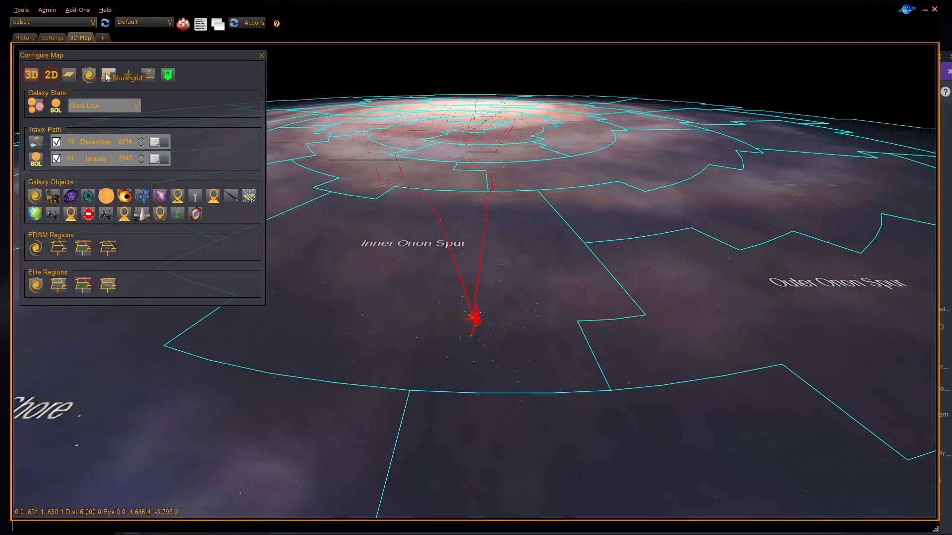
left_click(106, 75)
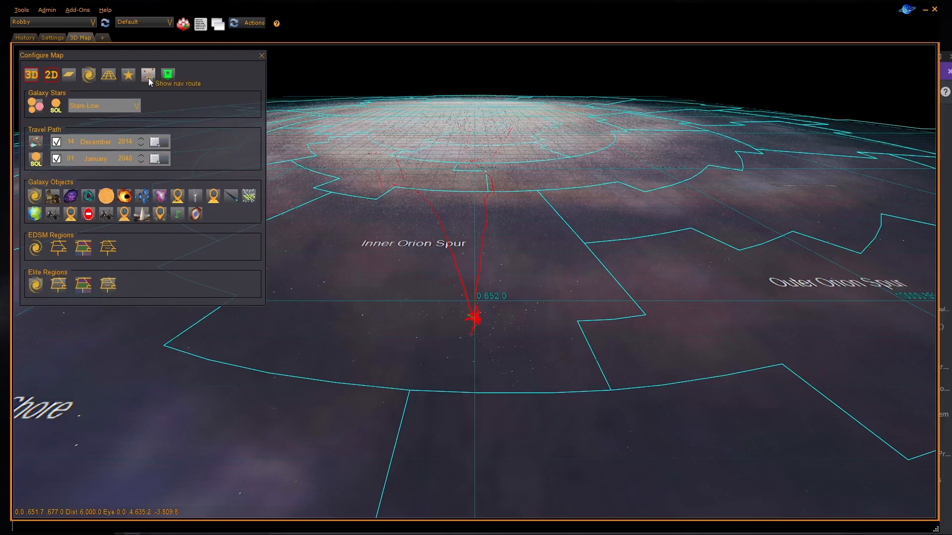
mouse_move(168, 76)
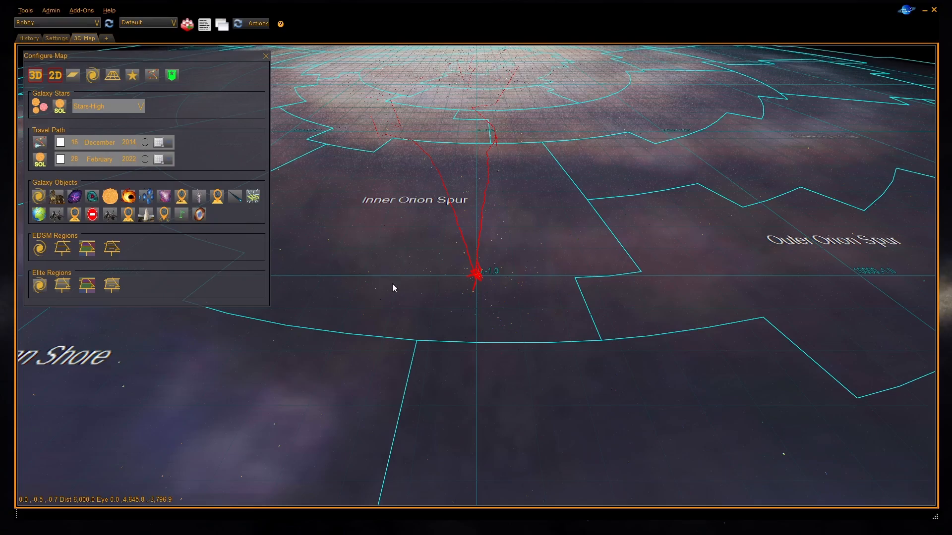
- Fly out to The Extremes' dense yellow star field and close Configure Map
left_click(266, 55)
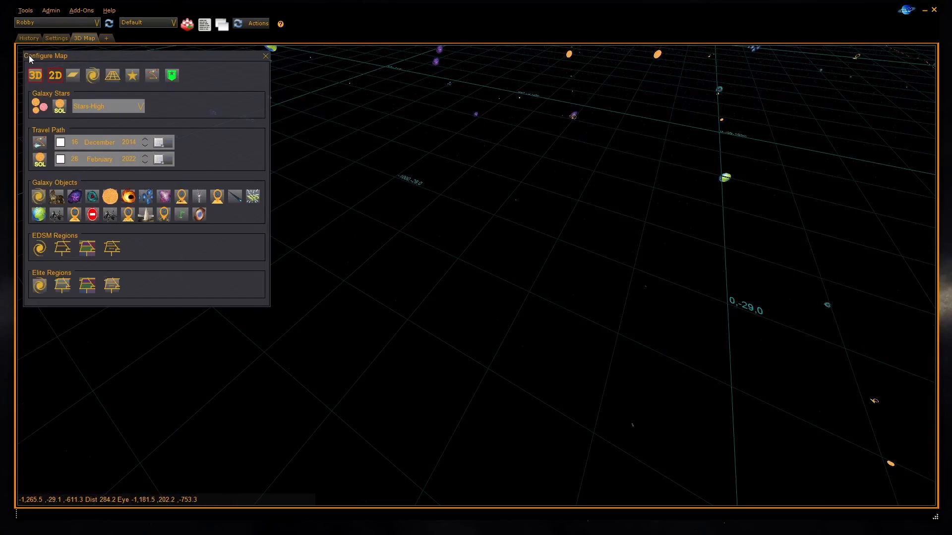
left_click(39, 104)
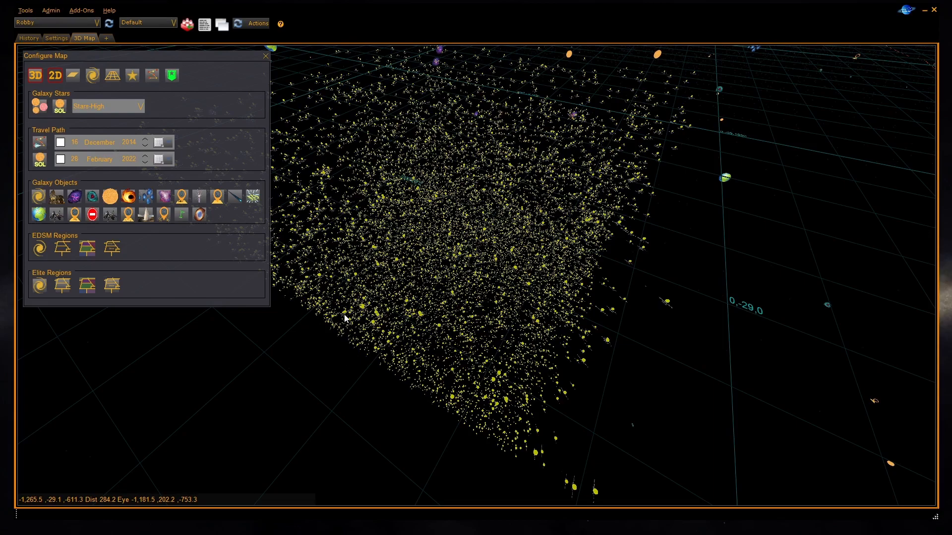
mouse_move(601, 267)
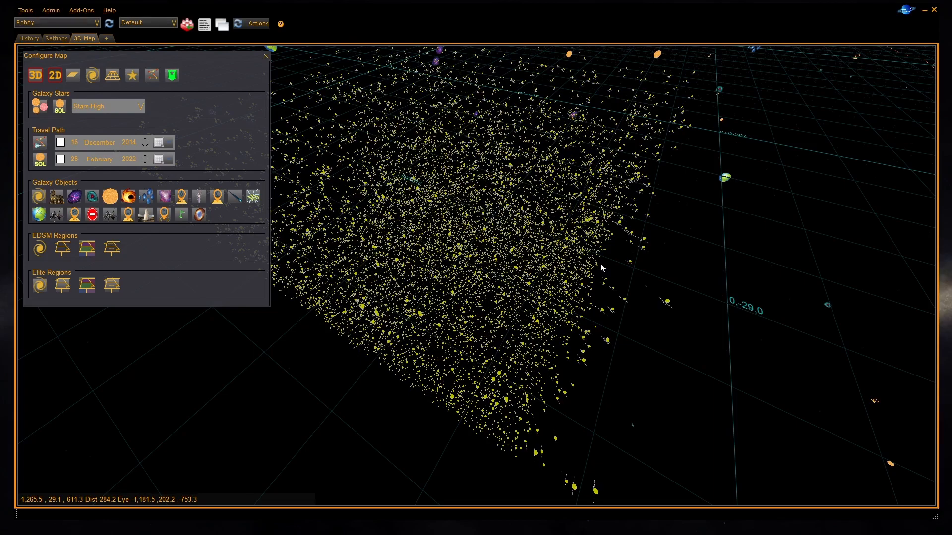
left_click(265, 56)
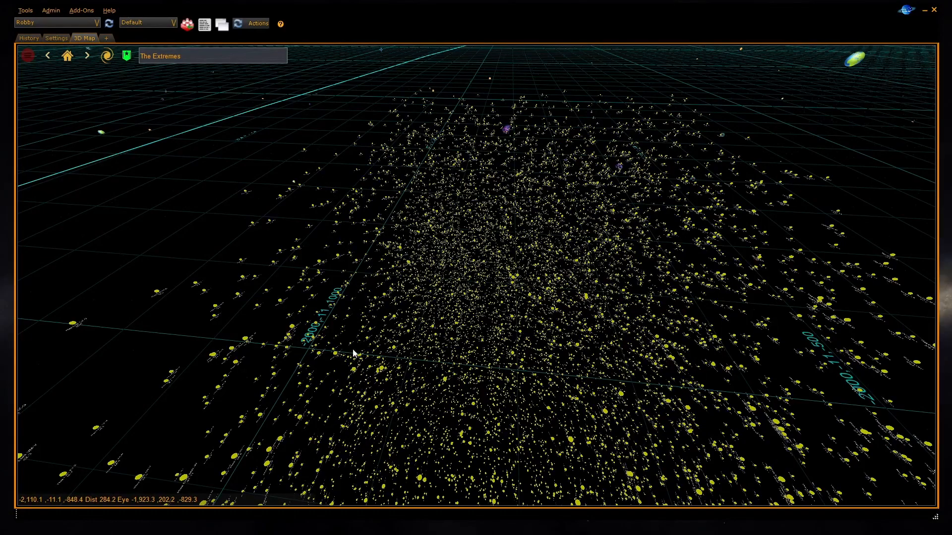
- Zoom into the Plaa Eurk cluster and choose Display System for a central star
scroll("down", 3)
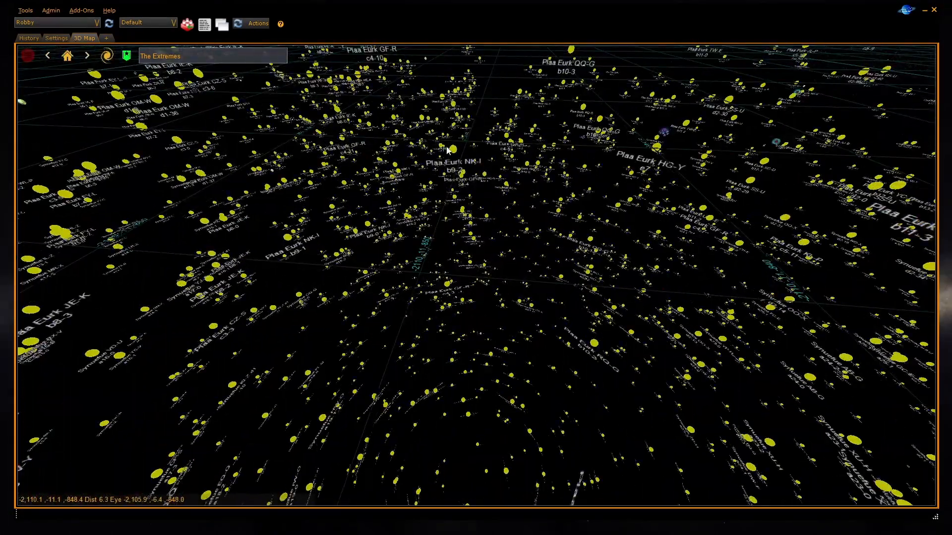
right_click(446, 151)
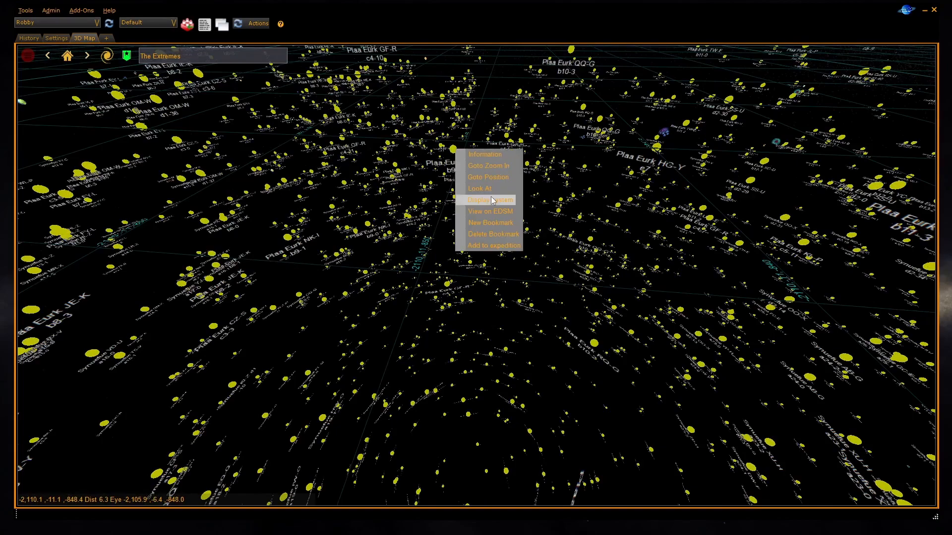
left_click(488, 199)
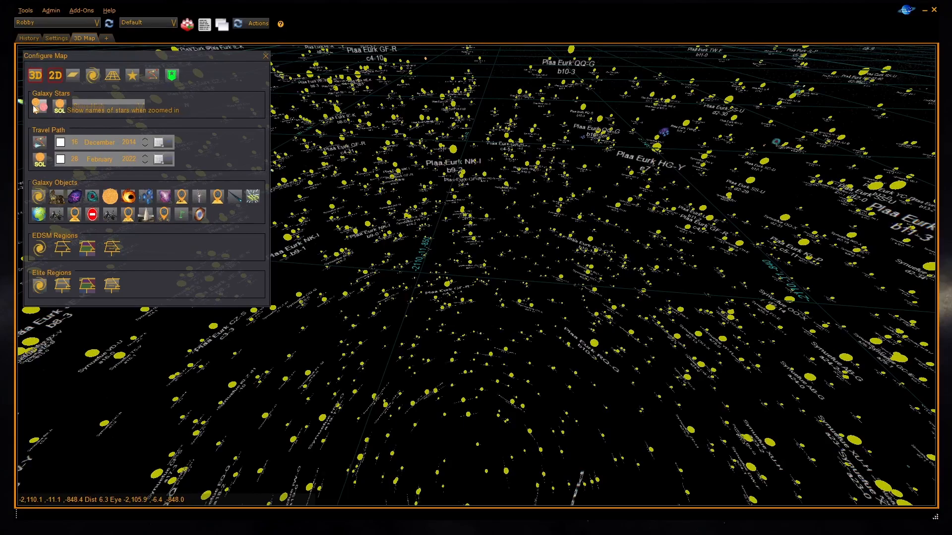
- Toggle star names when zoomed in and open the Stars-High star density dropdown
left_click(39, 103)
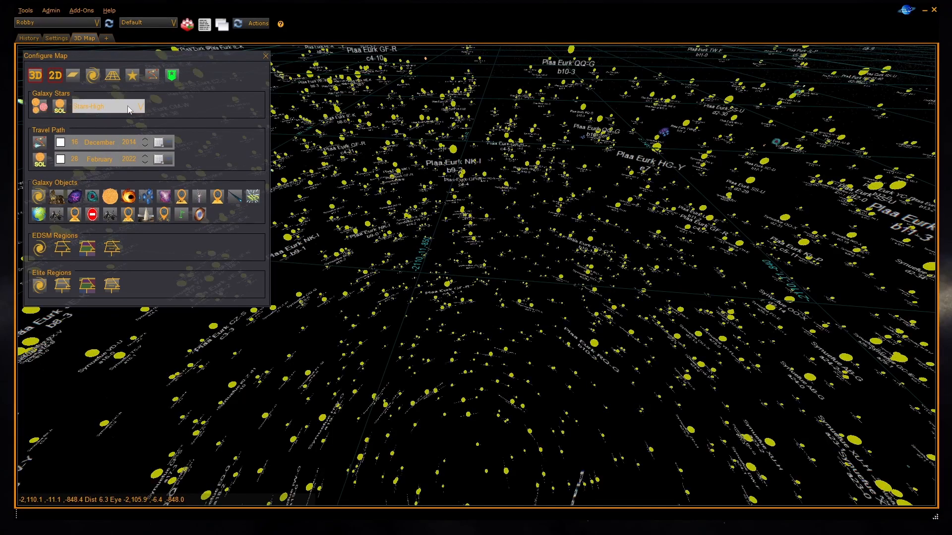
mouse_move(128, 109)
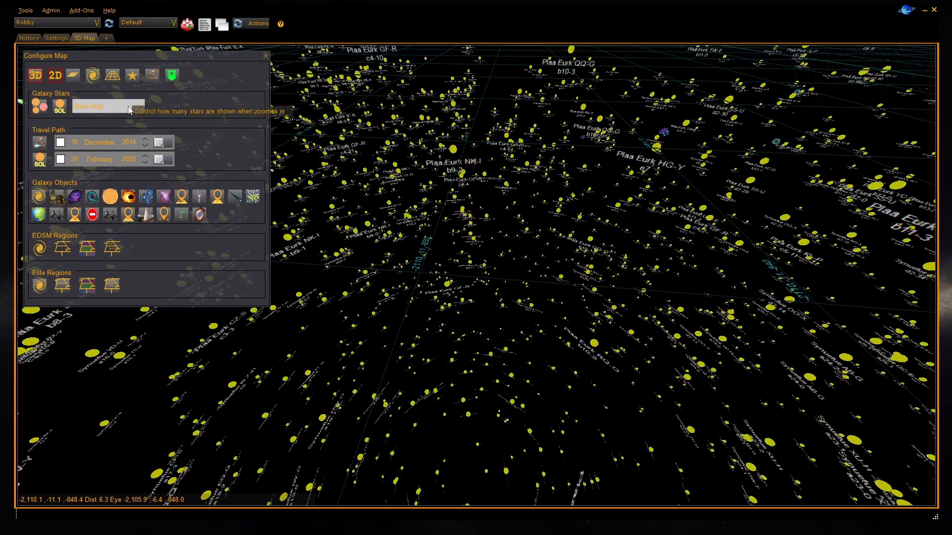
left_click(106, 106)
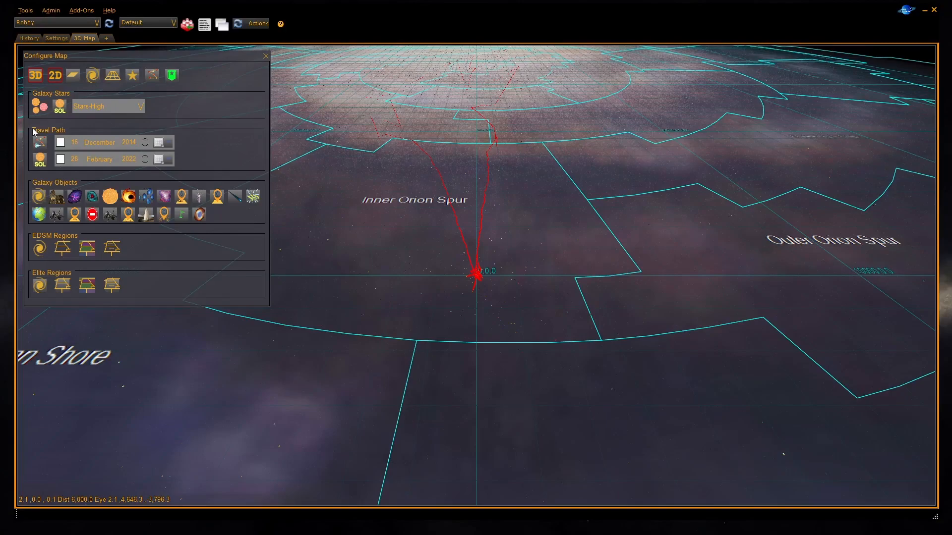
- Show the orange travel path lines tangled around Sol and dismiss the configuration panel
left_click(38, 143)
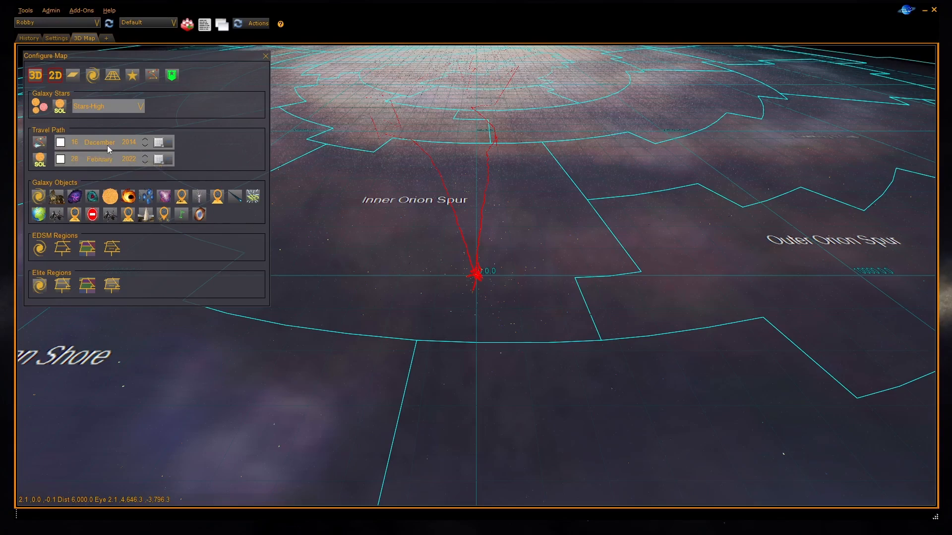
mouse_move(35, 179)
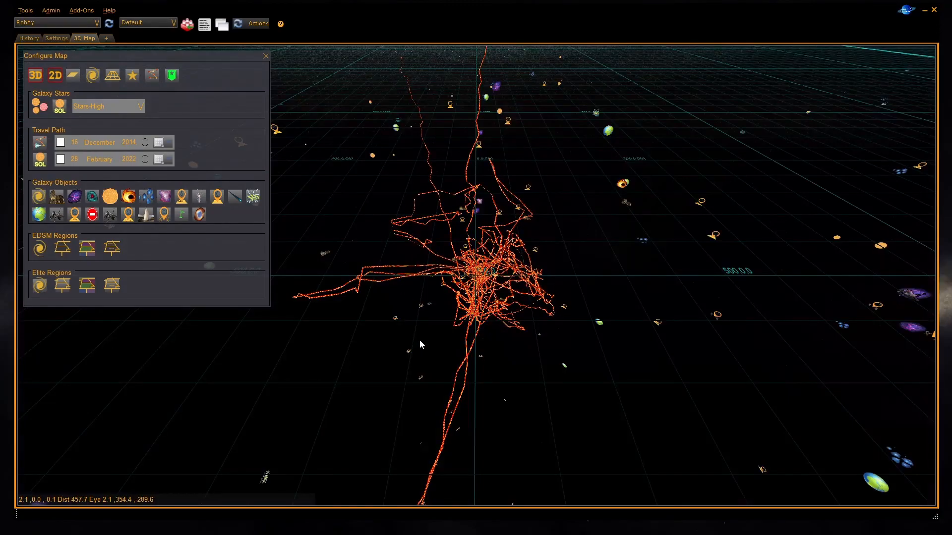
left_click(264, 55)
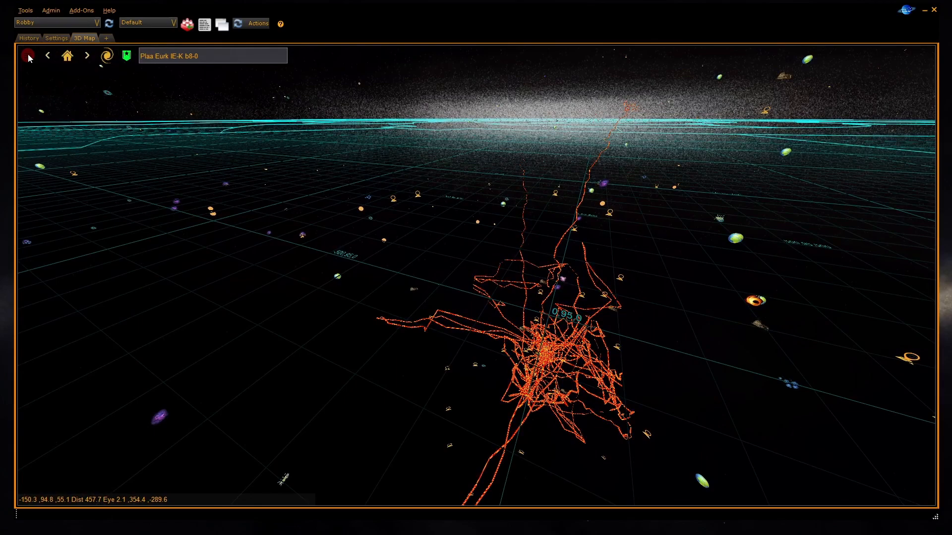
left_click(28, 56)
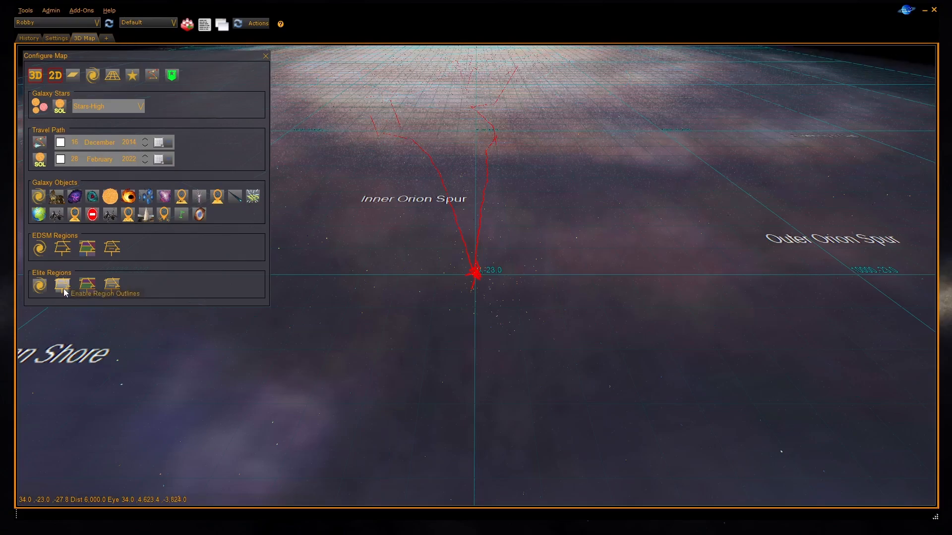
- Enable Elite region outlines and fill the galaxy with coloured EDSM region areas
left_click(86, 284)
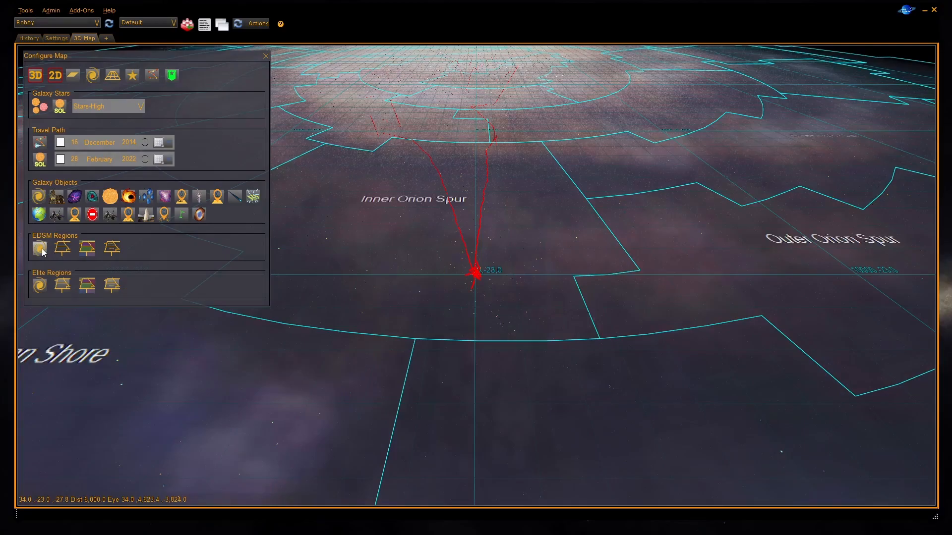
scroll("down", 3)
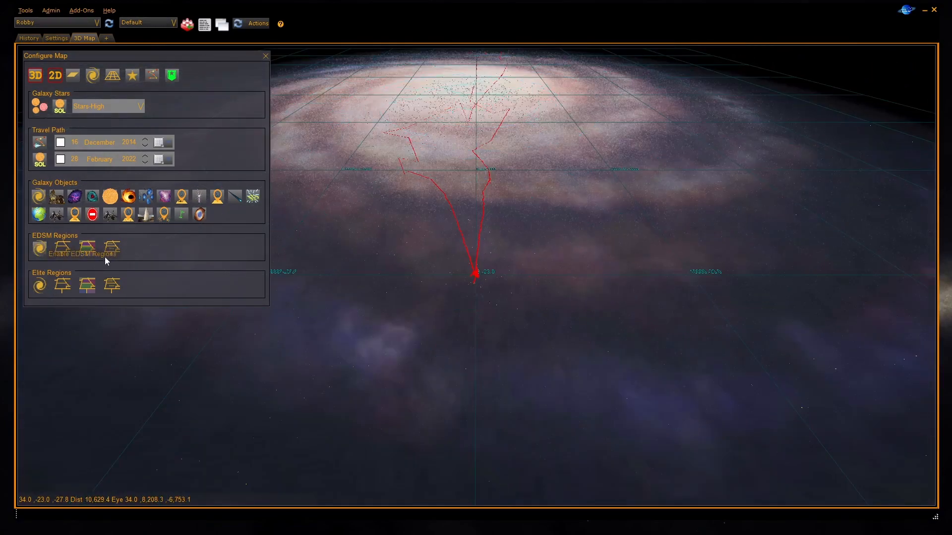
left_click(39, 248)
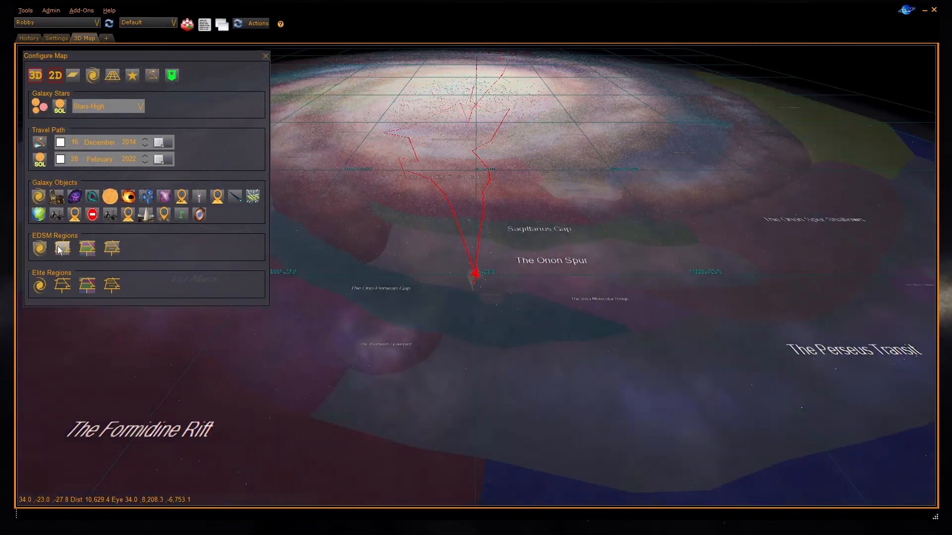
left_click(39, 286)
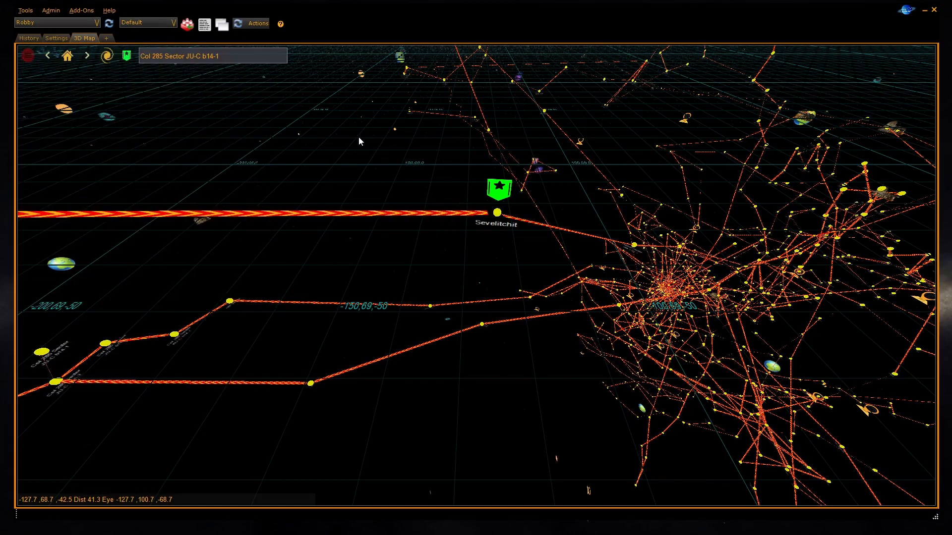
- View the Sevelitchit bookmark's information, 66.9 ly away, then close it and reopen its actions
right_click(498, 187)
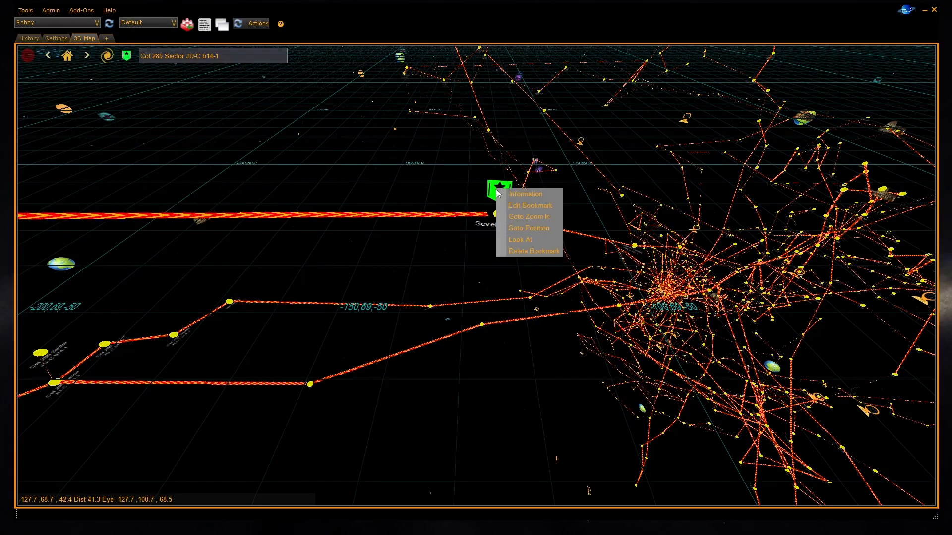
left_click(525, 194)
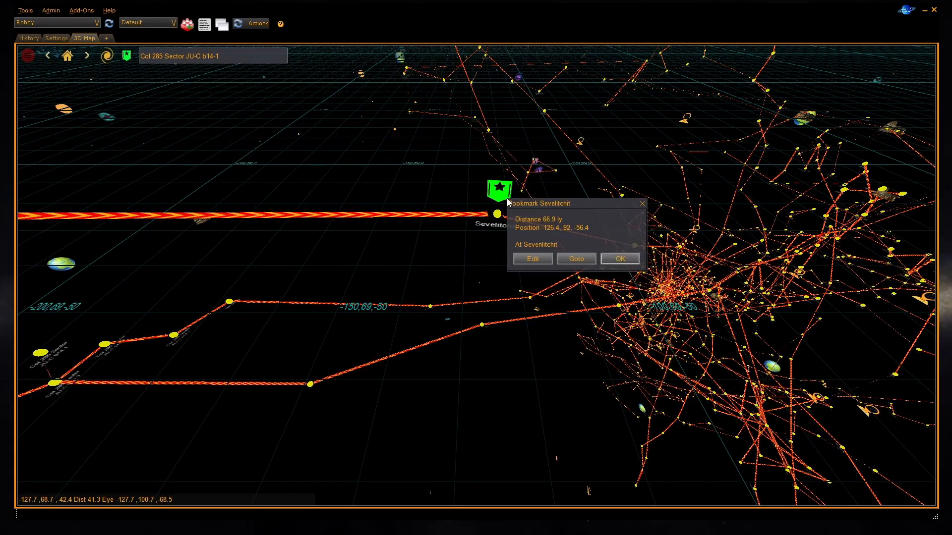
left_click(618, 258)
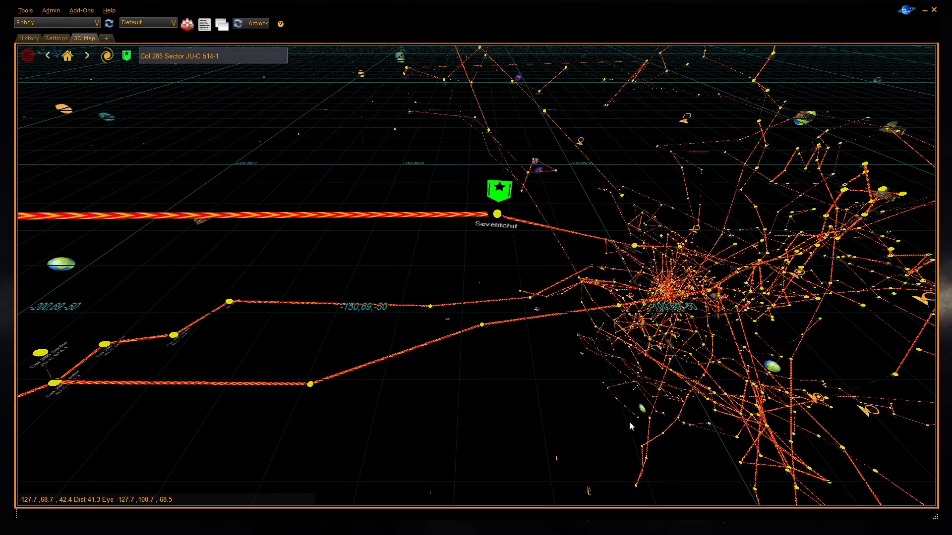
right_click(497, 214)
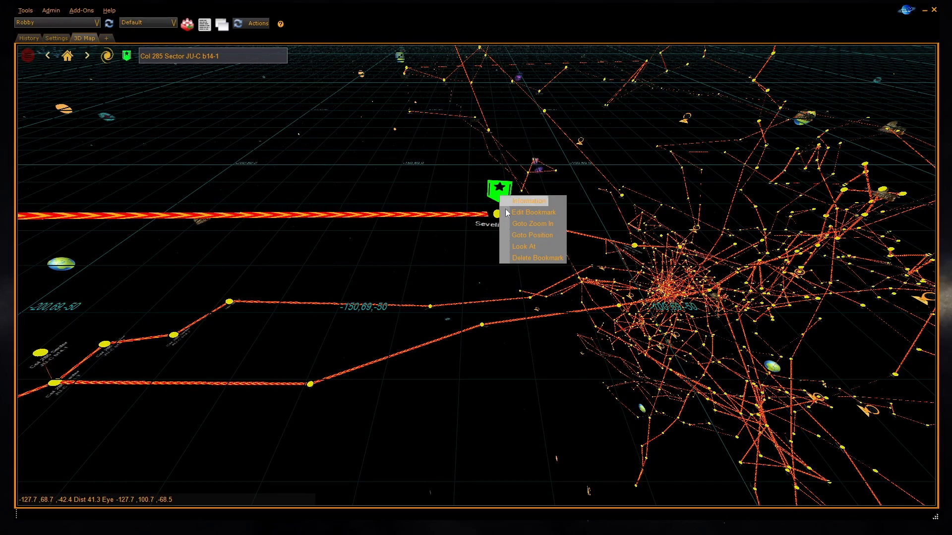
left_click(535, 257)
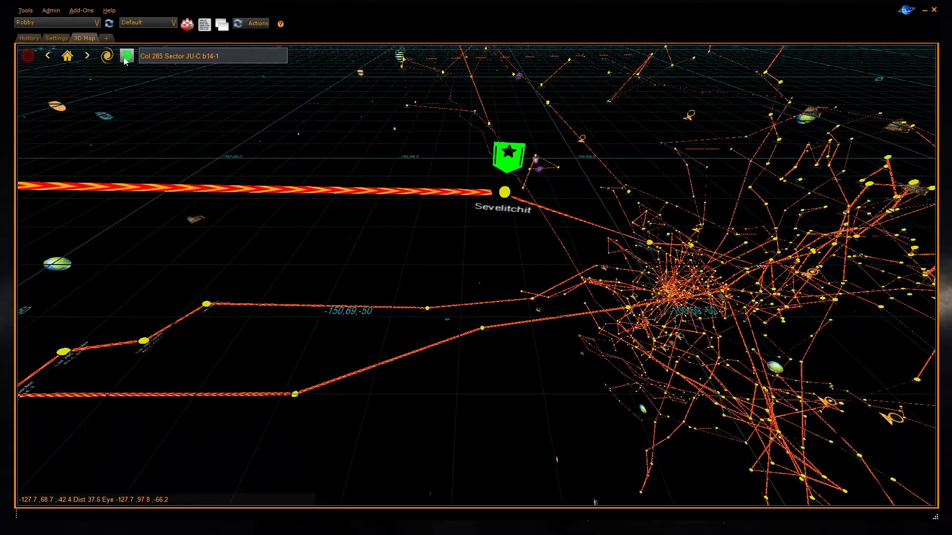
- List saved bookmarks Sevelitchit and Col 285 Sector EK-T d3-70, showing Sevelitchit's edit options
left_click(127, 55)
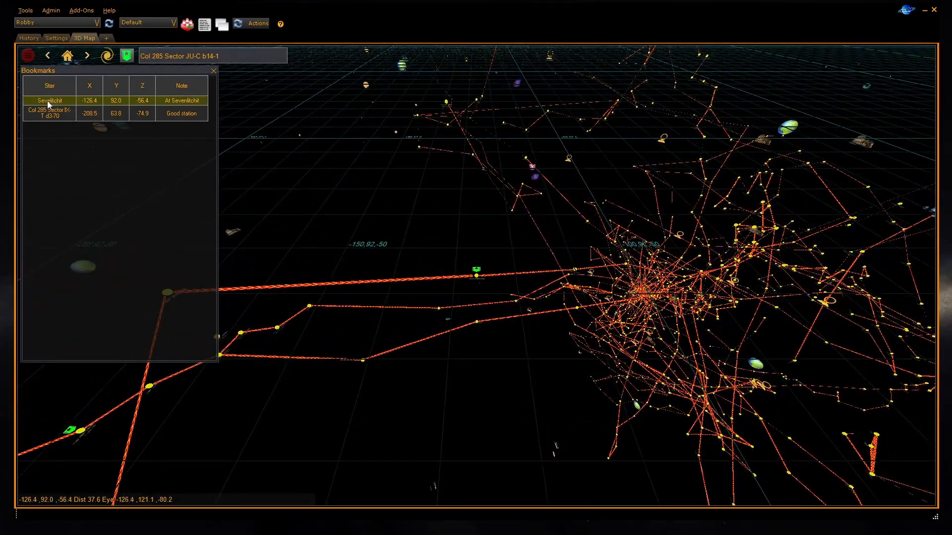
right_click(49, 100)
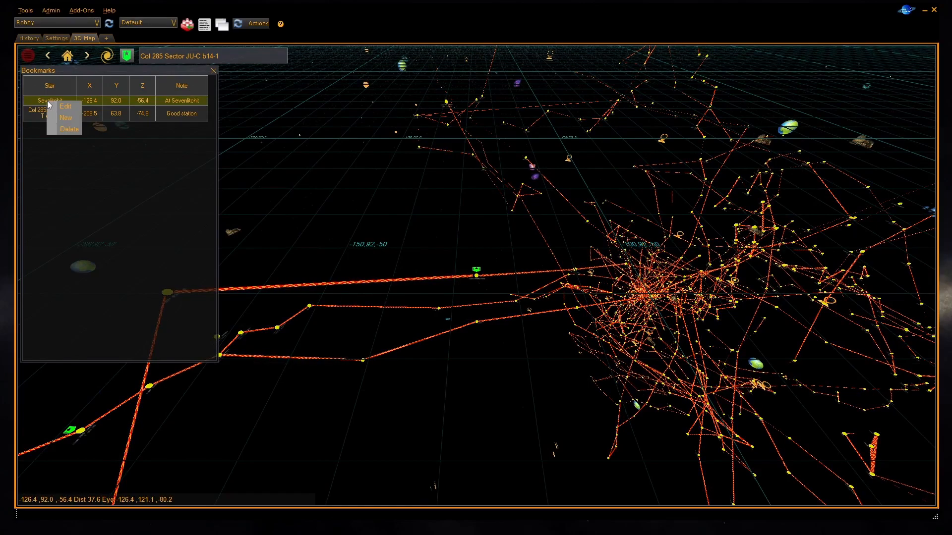